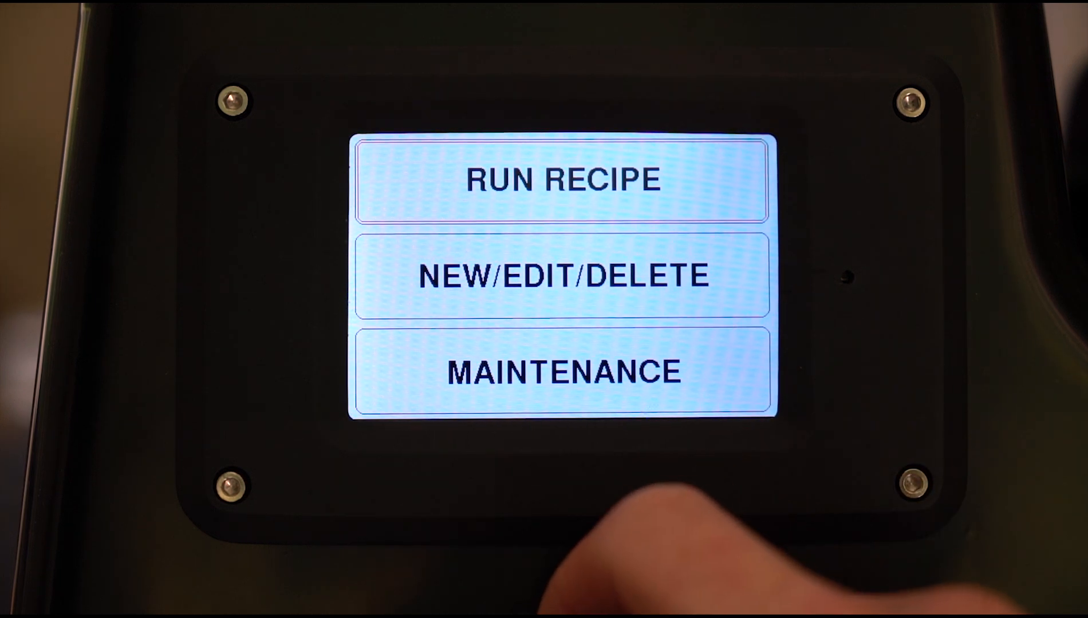
- Run and stop the agitation motor from maintenance controls, then return to the main menu
left_click(563, 371)
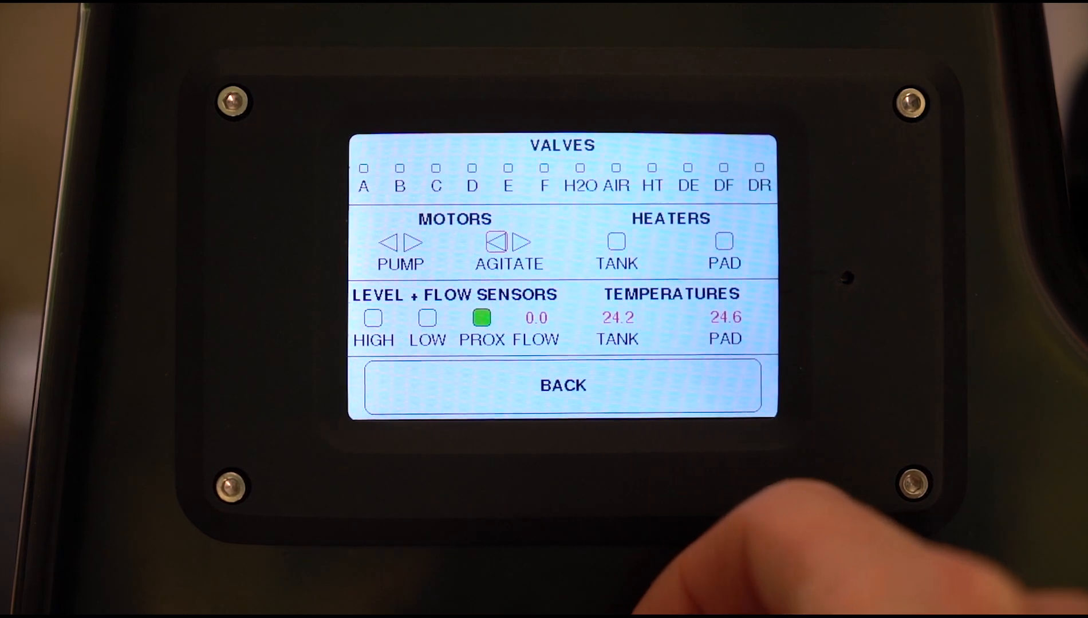
left_click(494, 243)
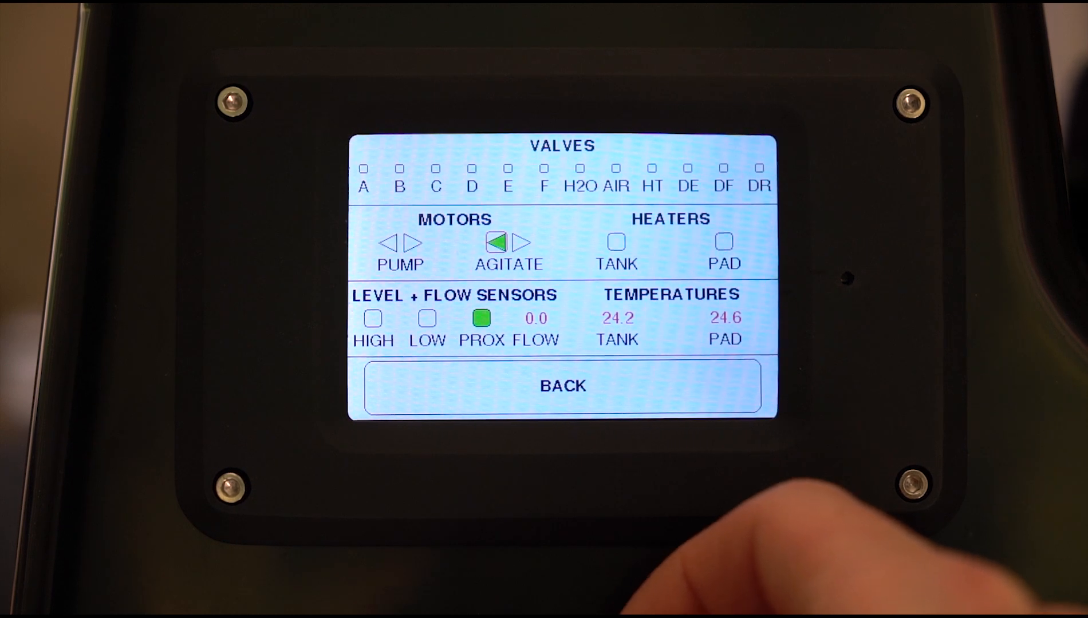
left_click(524, 242)
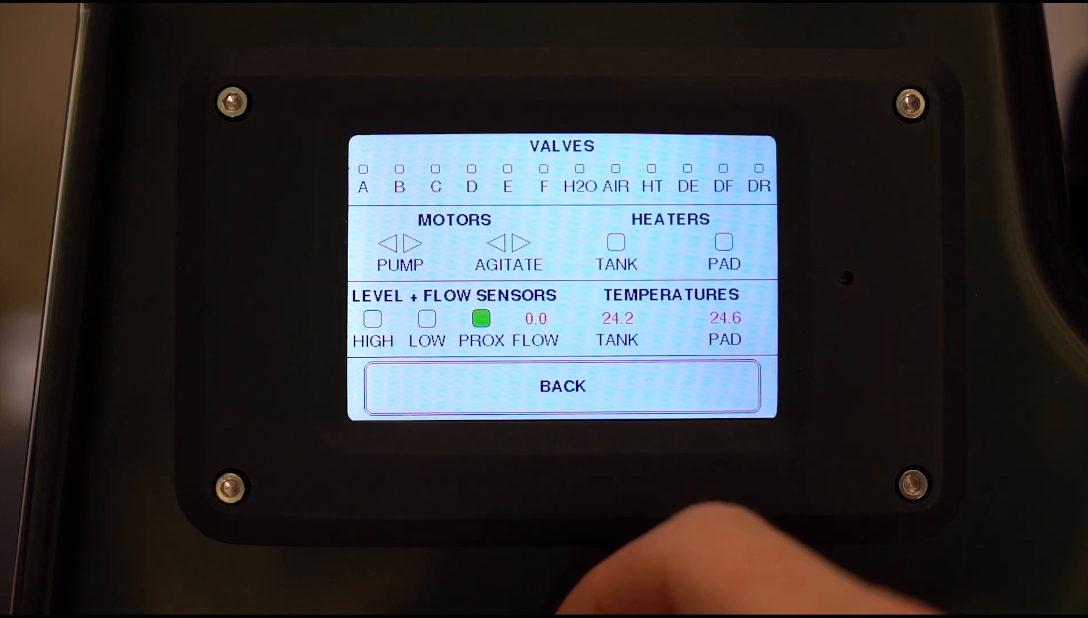
left_click(562, 387)
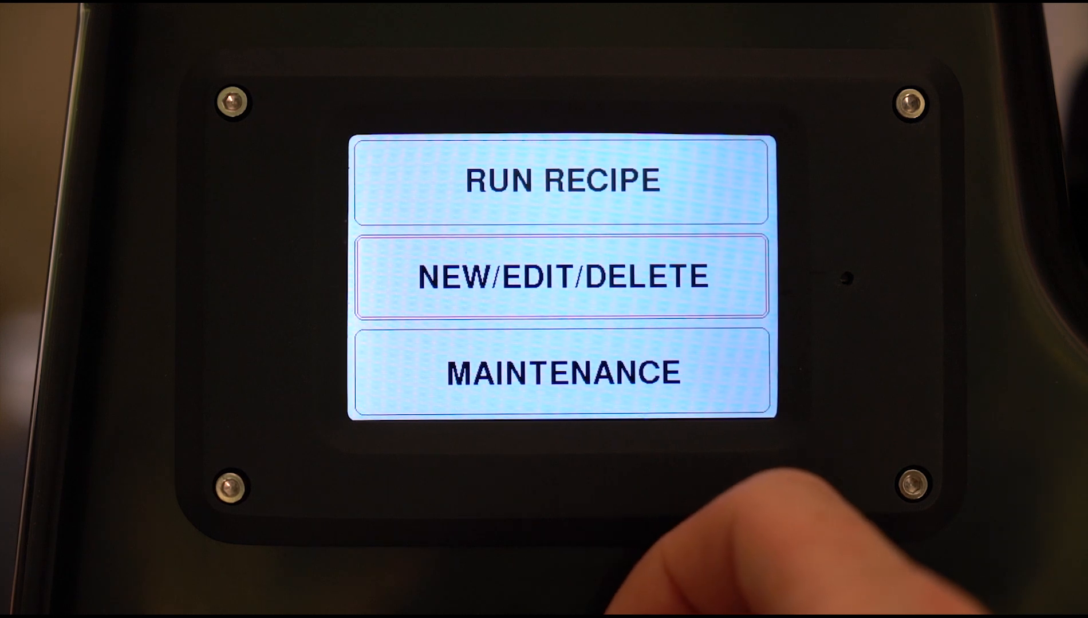
- Create new recipe A and add its first step with default values
left_click(562, 276)
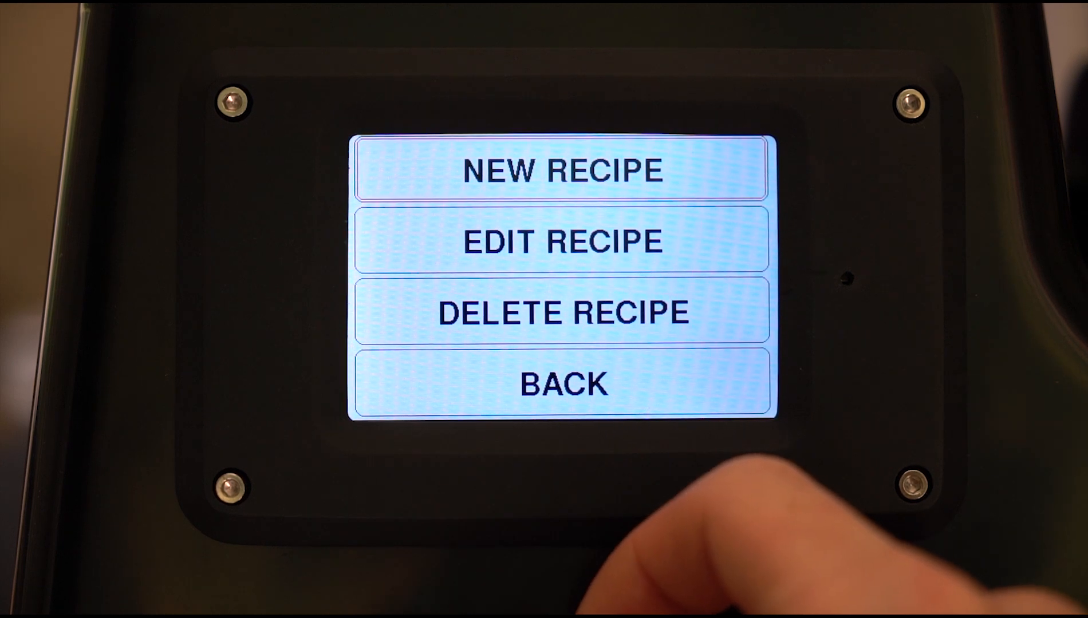
left_click(563, 170)
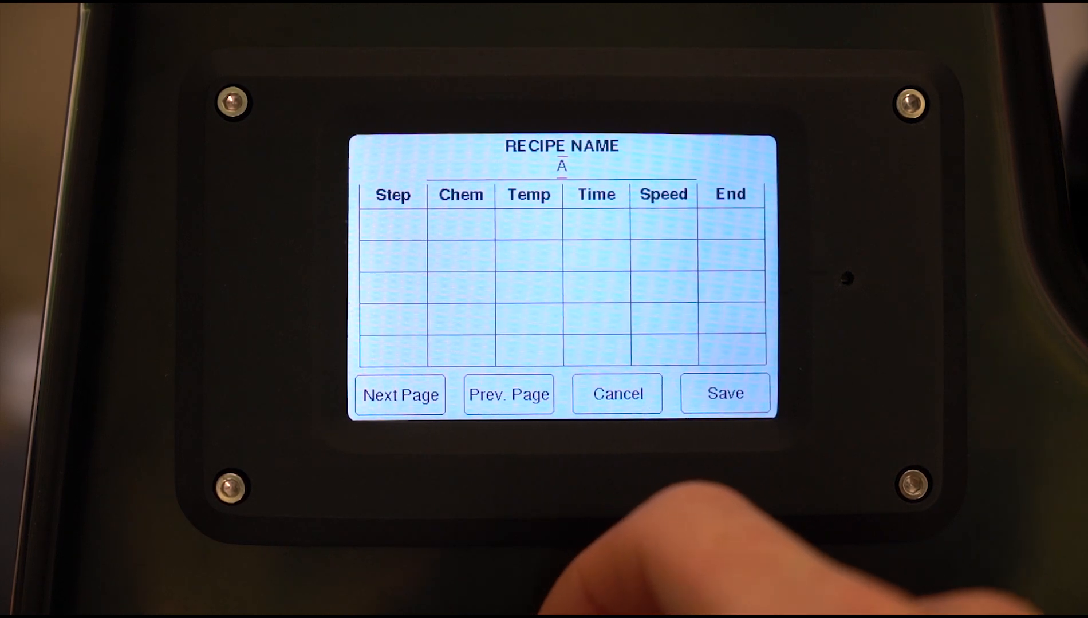
left_click(394, 224)
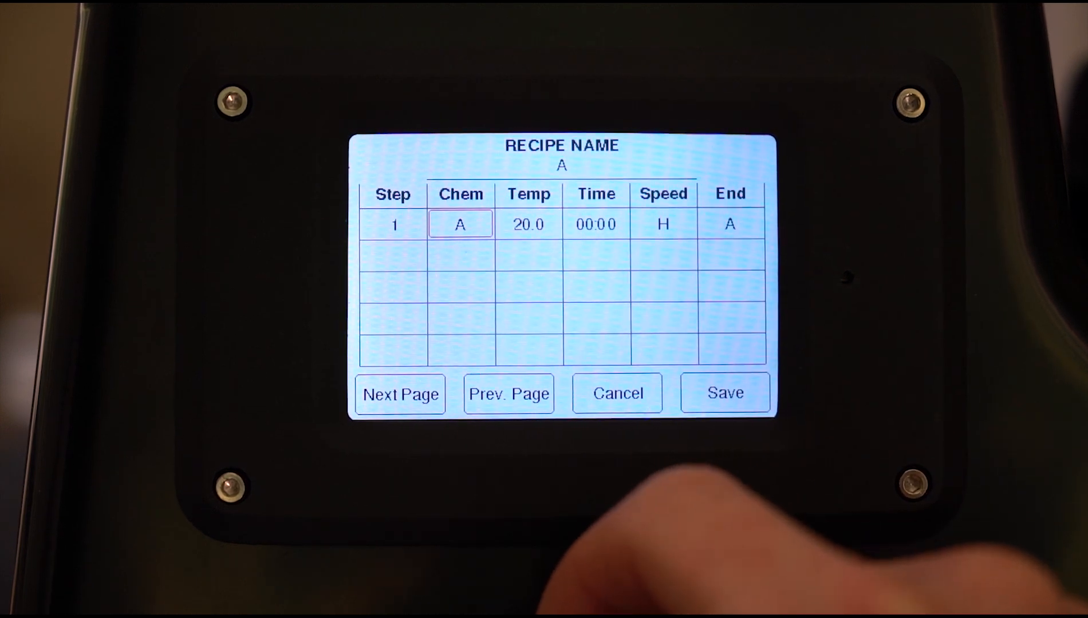
- Set step 1's chemical to H2O and its duration to 00:30
left_click(460, 224)
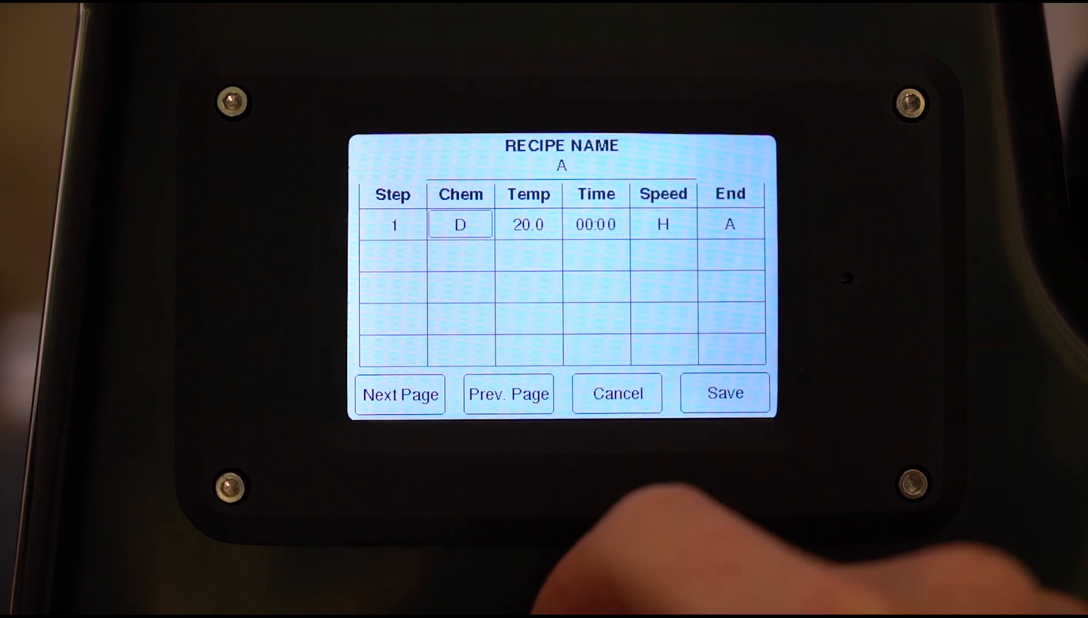
left_click(459, 225)
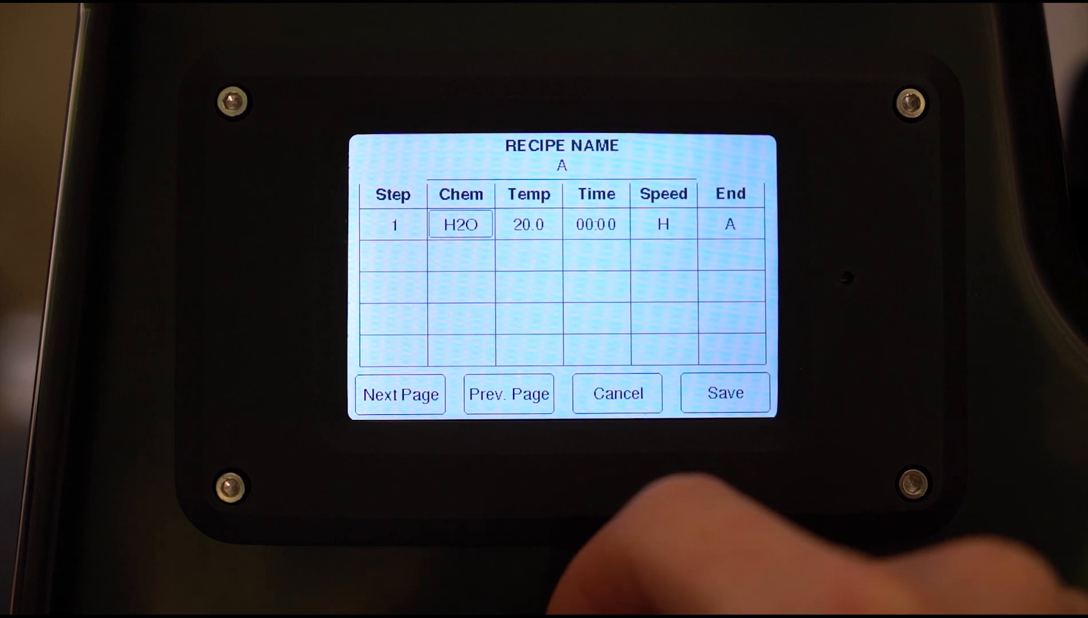
left_click(528, 223)
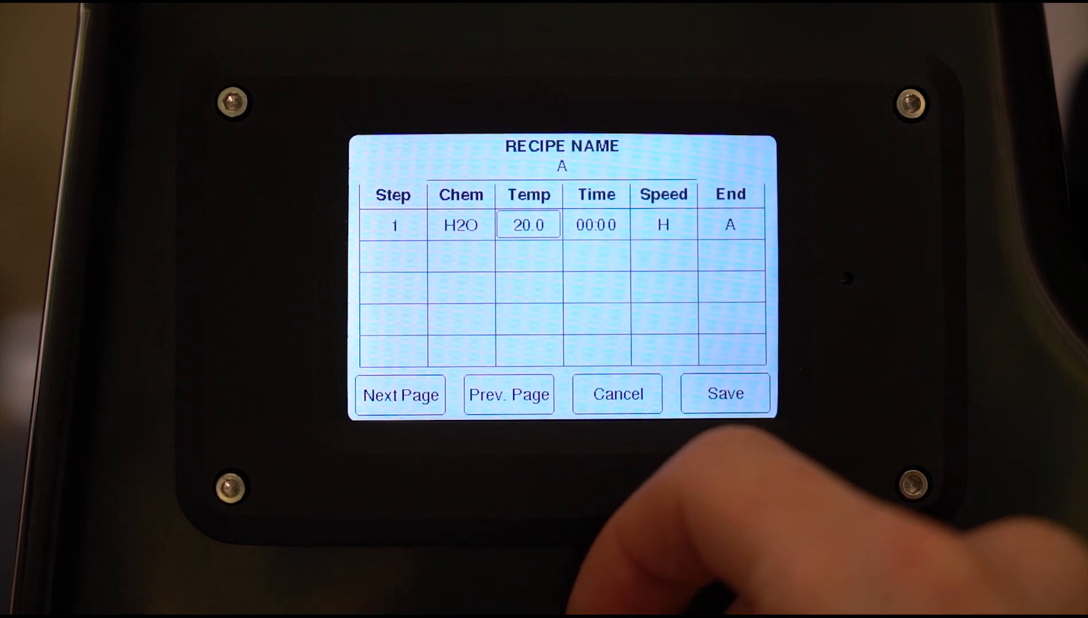
left_click(596, 224)
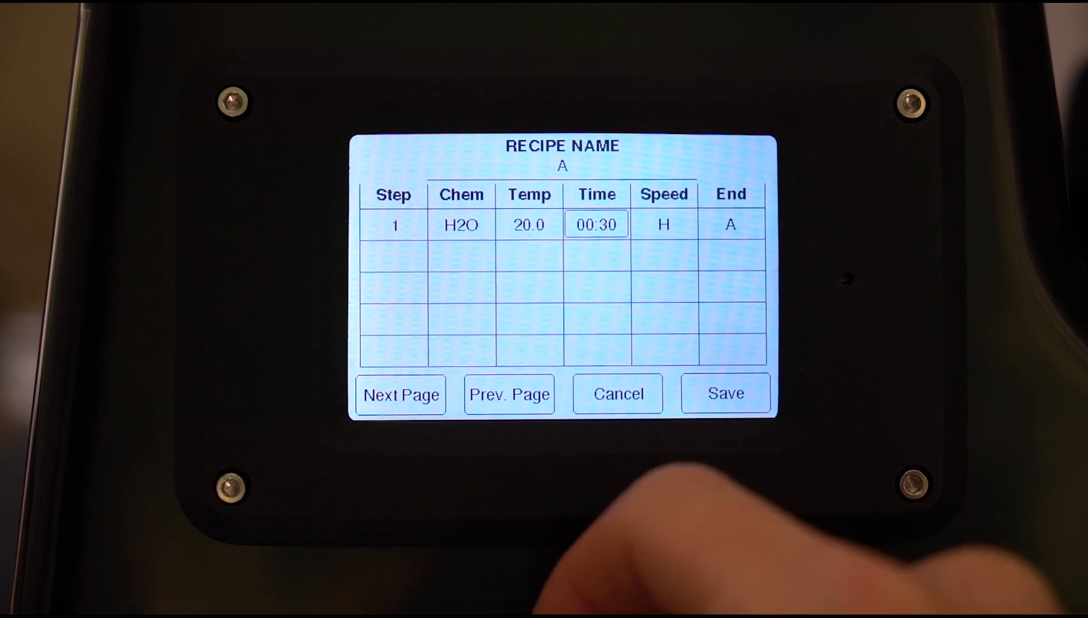
- Cycle step 1's agitation speed through L and HS to LS
left_click(663, 225)
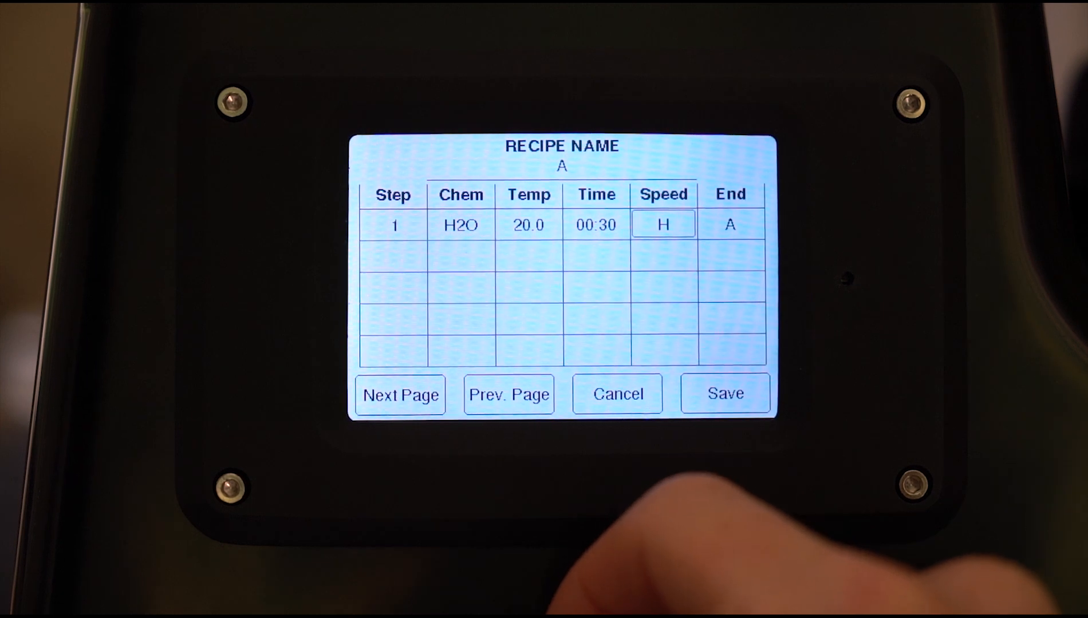
left_click(663, 225)
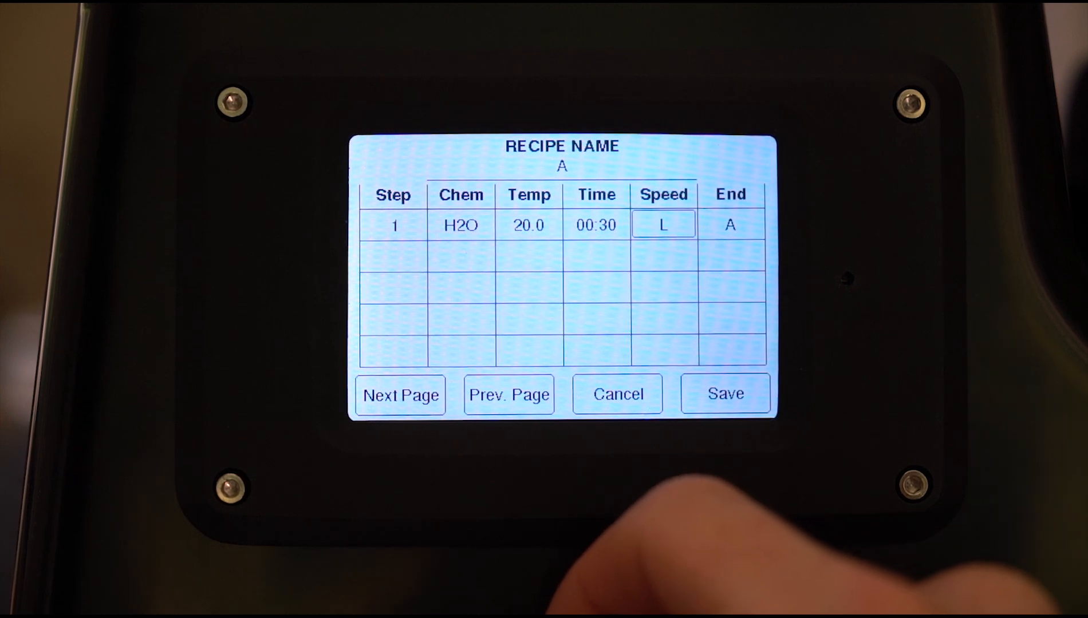
left_click(663, 224)
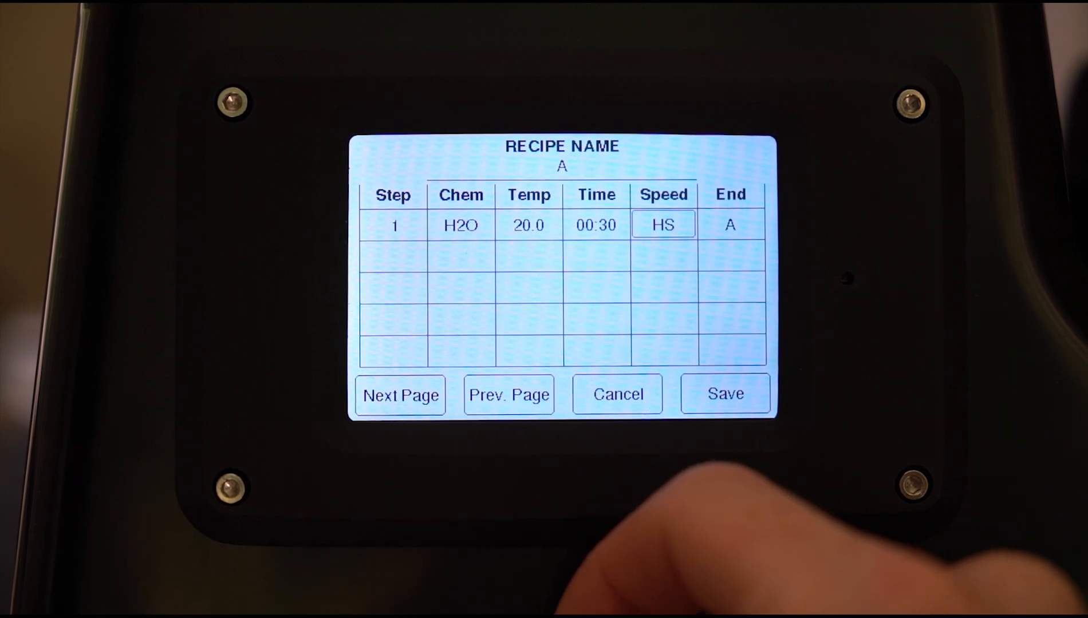
left_click(663, 225)
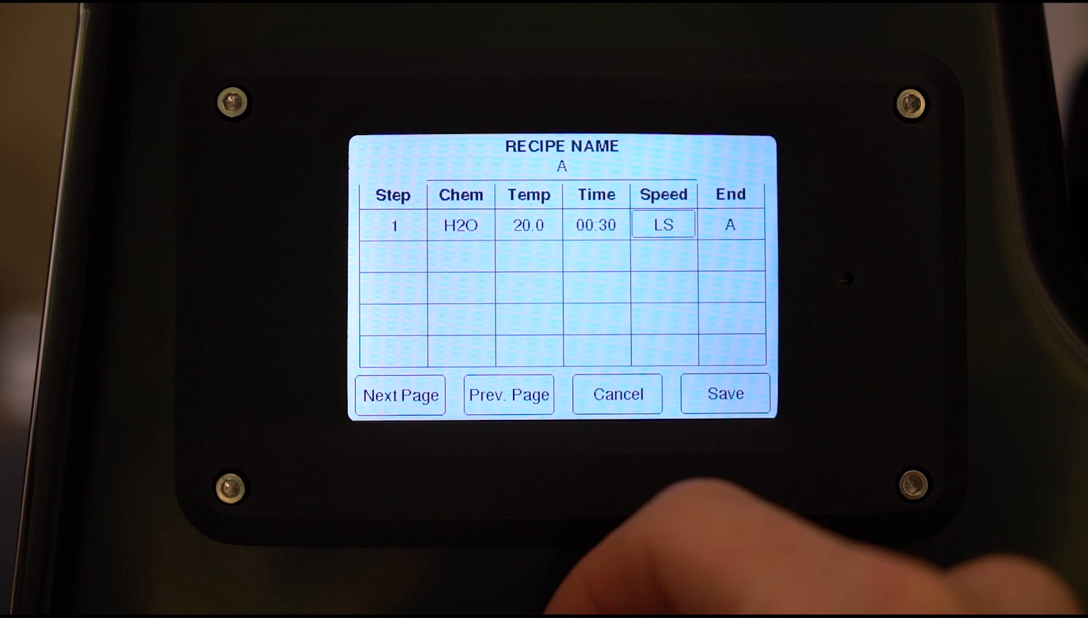
- Change step 1's end action to C and add default steps 2–5
left_click(730, 224)
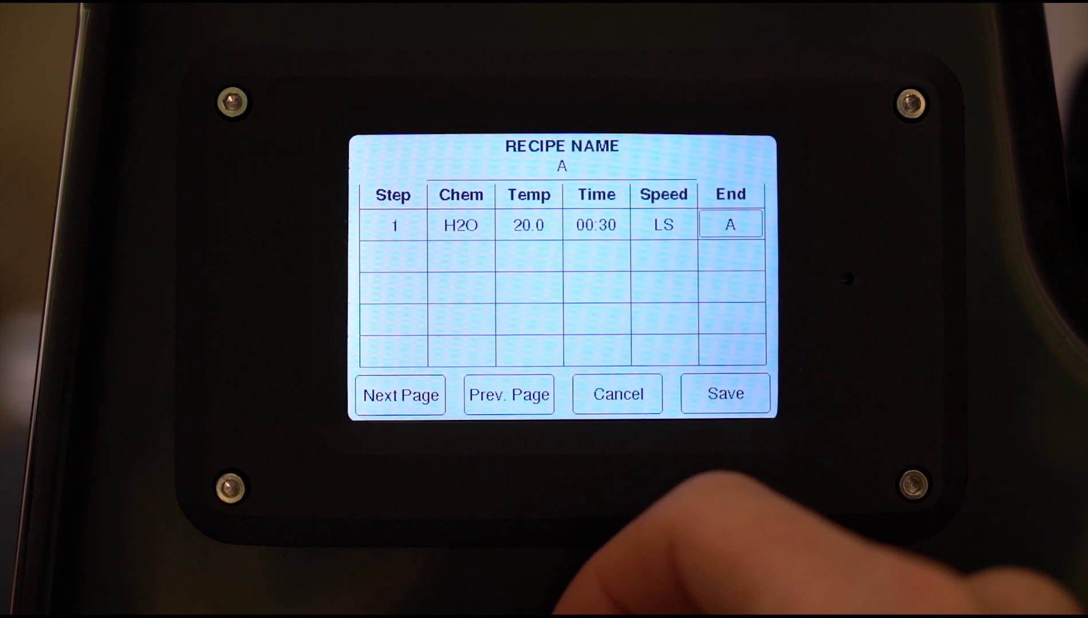
left_click(730, 224)
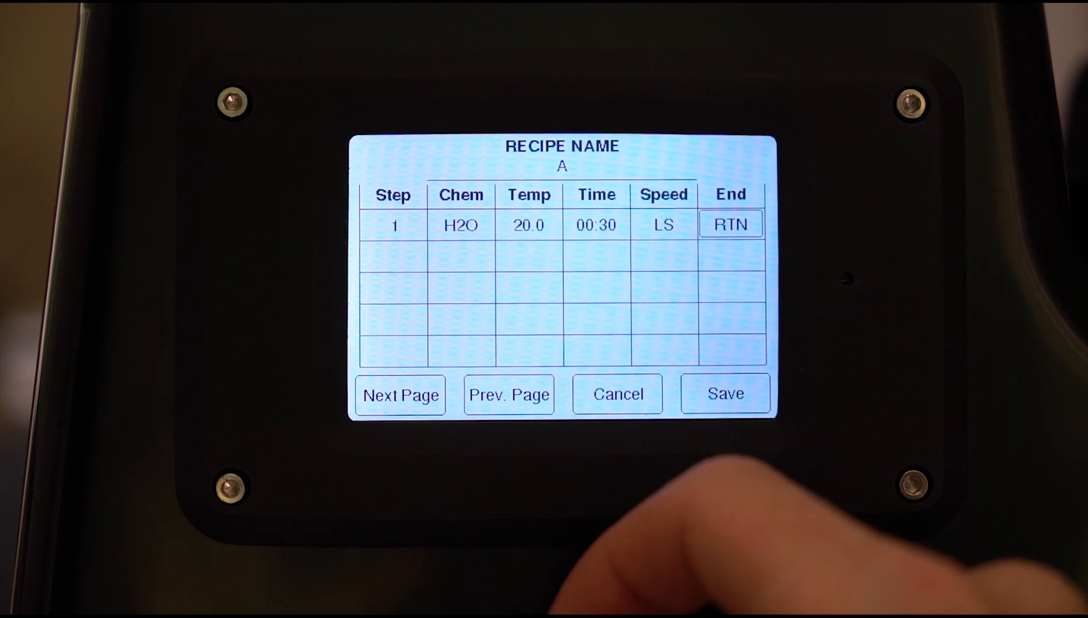
left_click(730, 225)
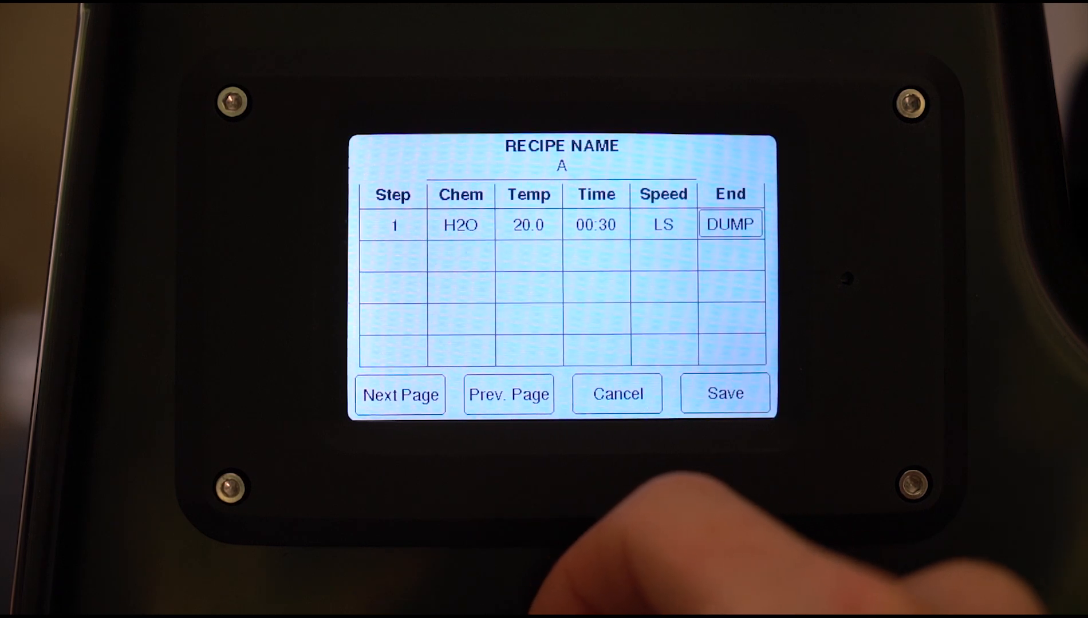
left_click(730, 224)
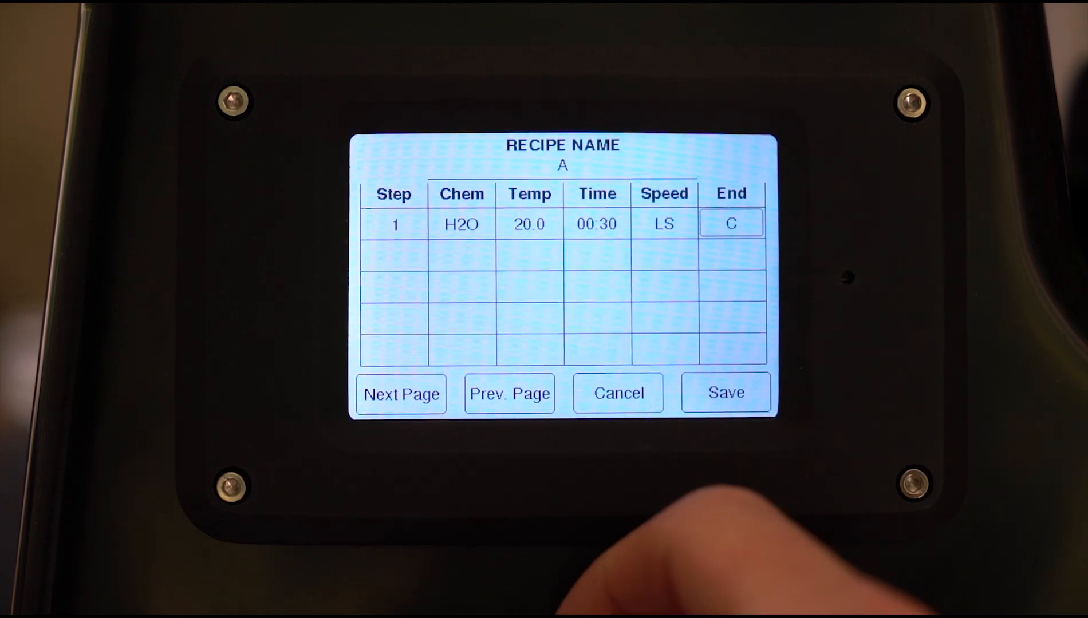
left_click(596, 255)
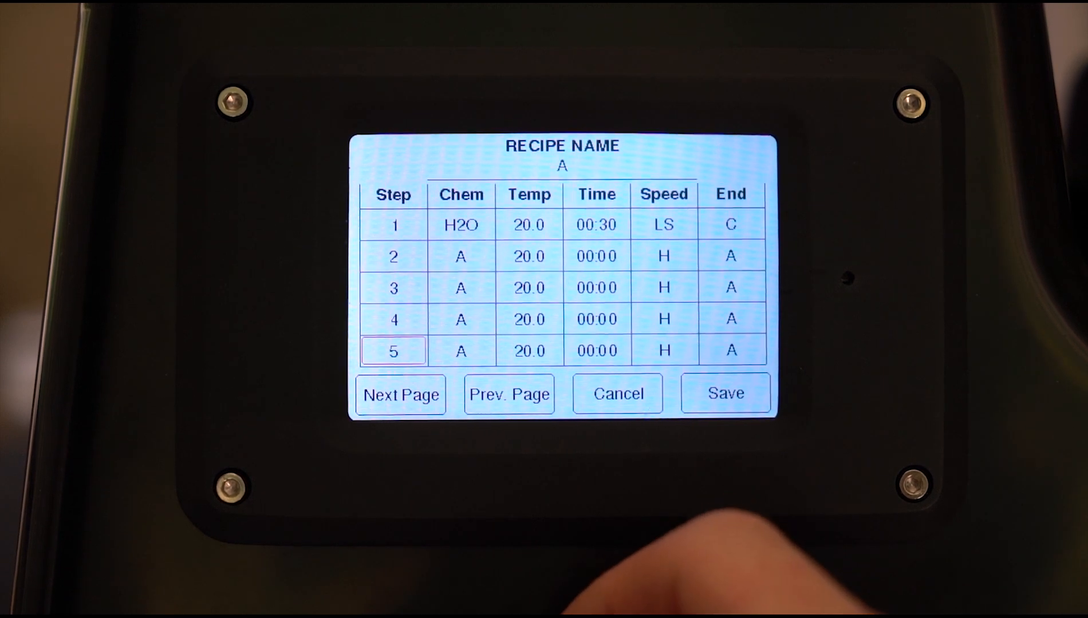
- Add a default sixth step on recipe A's second page, then return to page one
left_click(400, 394)
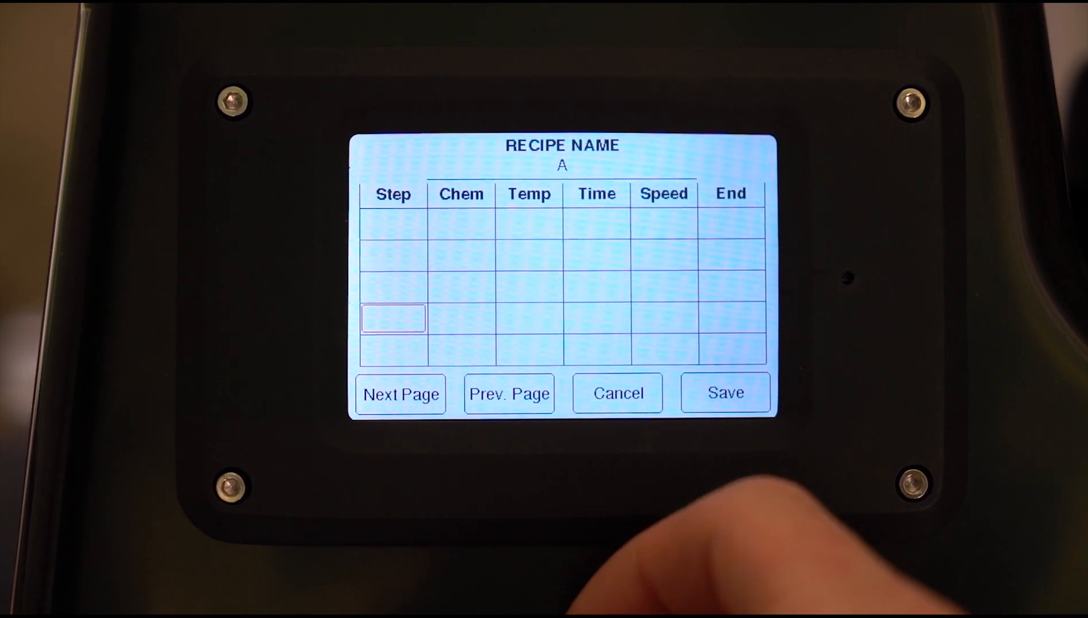
left_click(509, 393)
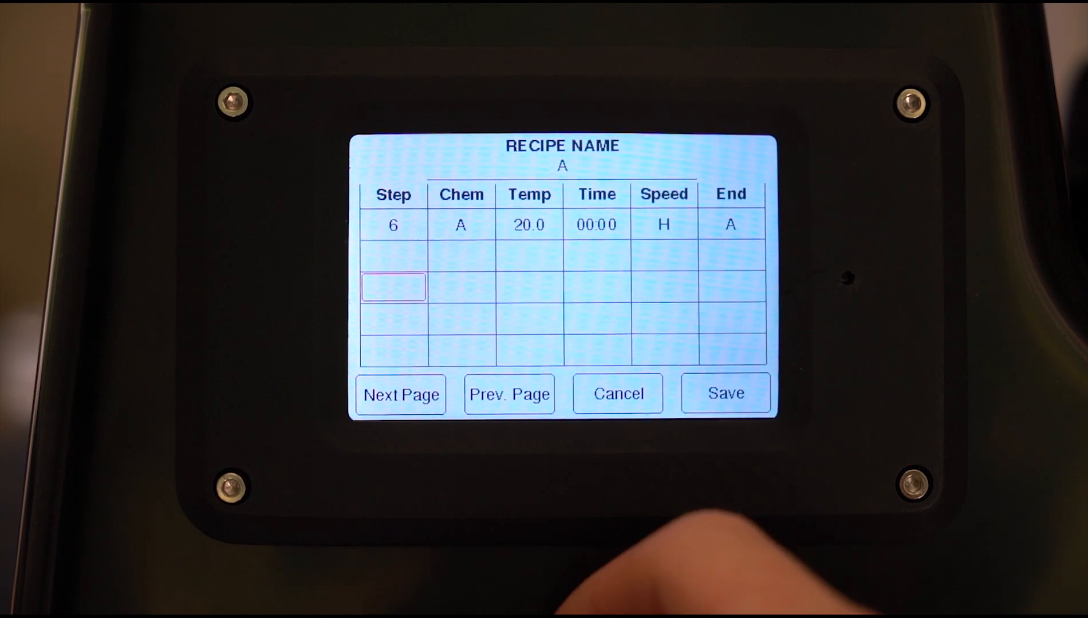
left_click(509, 393)
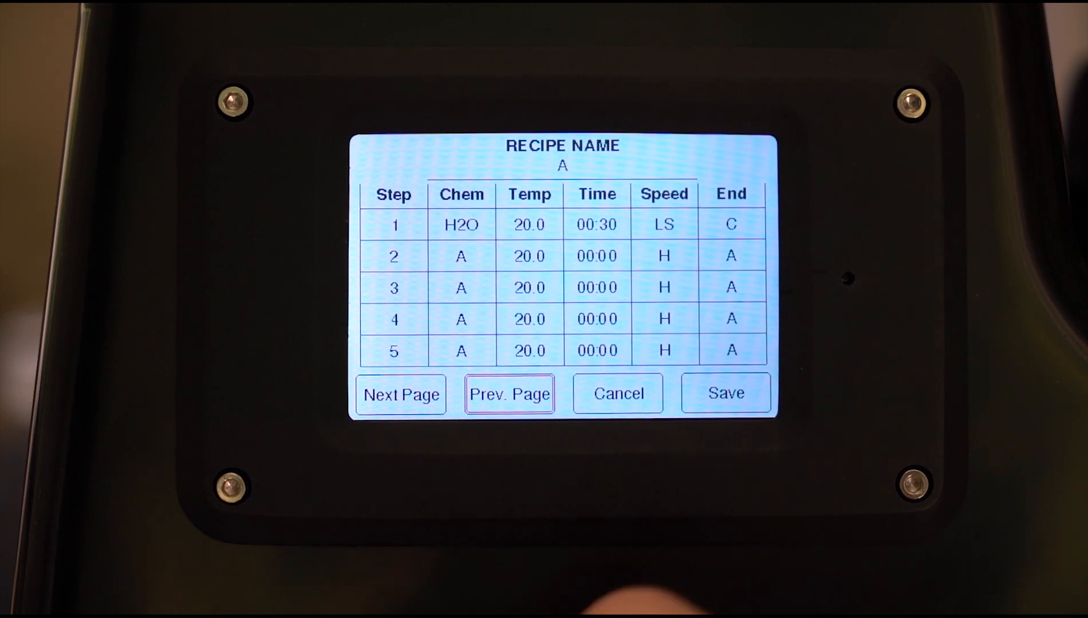
left_click(400, 393)
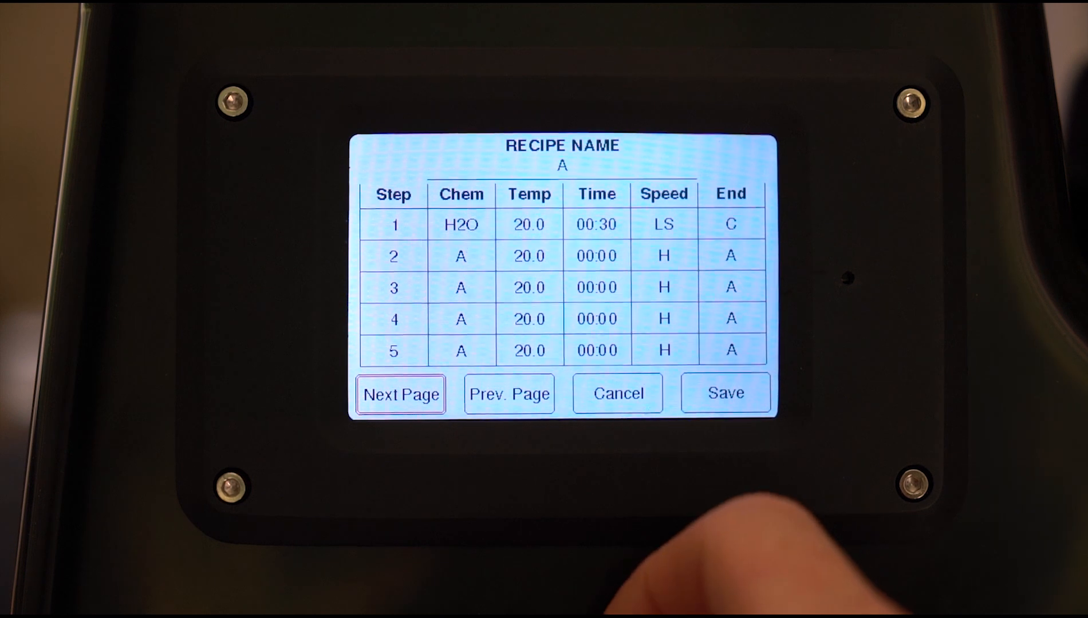
left_click(617, 393)
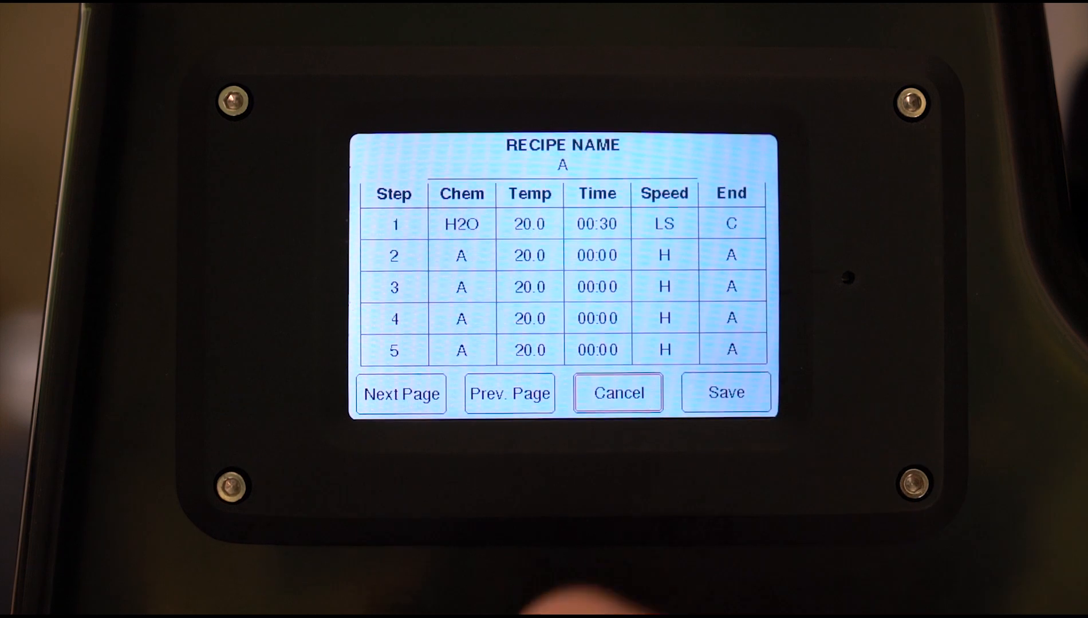
- Open BW-LC29, change step 3's chemical to F, and exit to the recipe menu
left_click(617, 393)
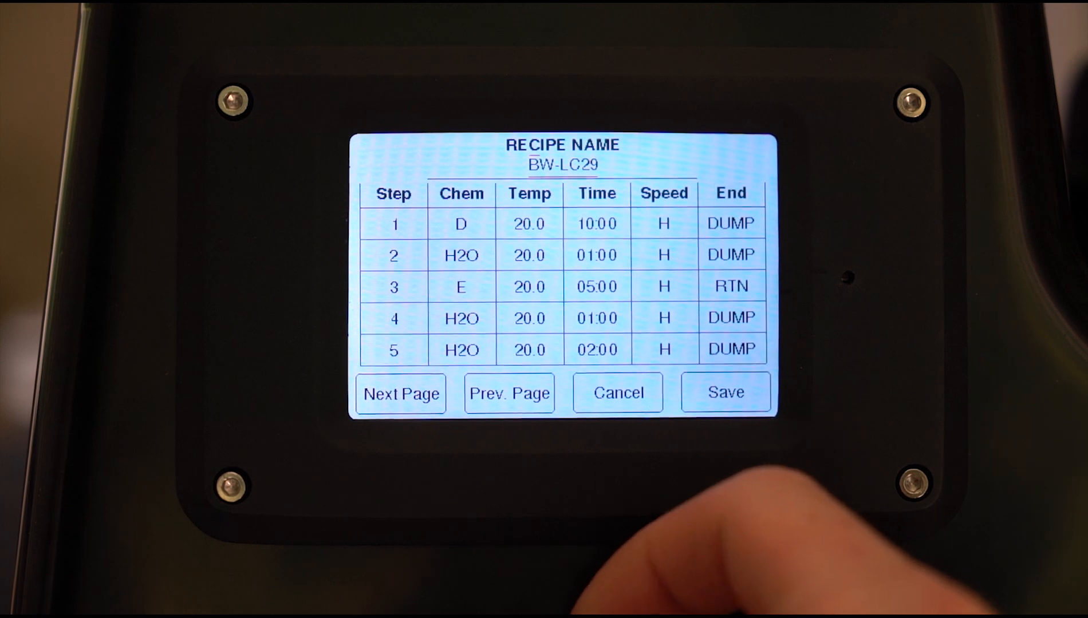
left_click(393, 287)
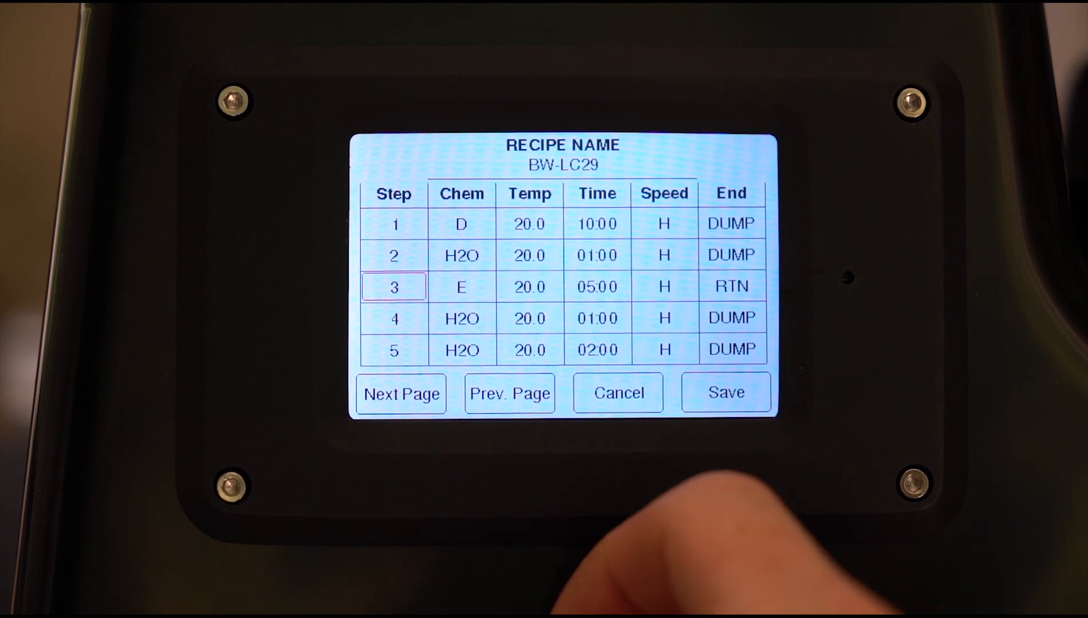
left_click(462, 286)
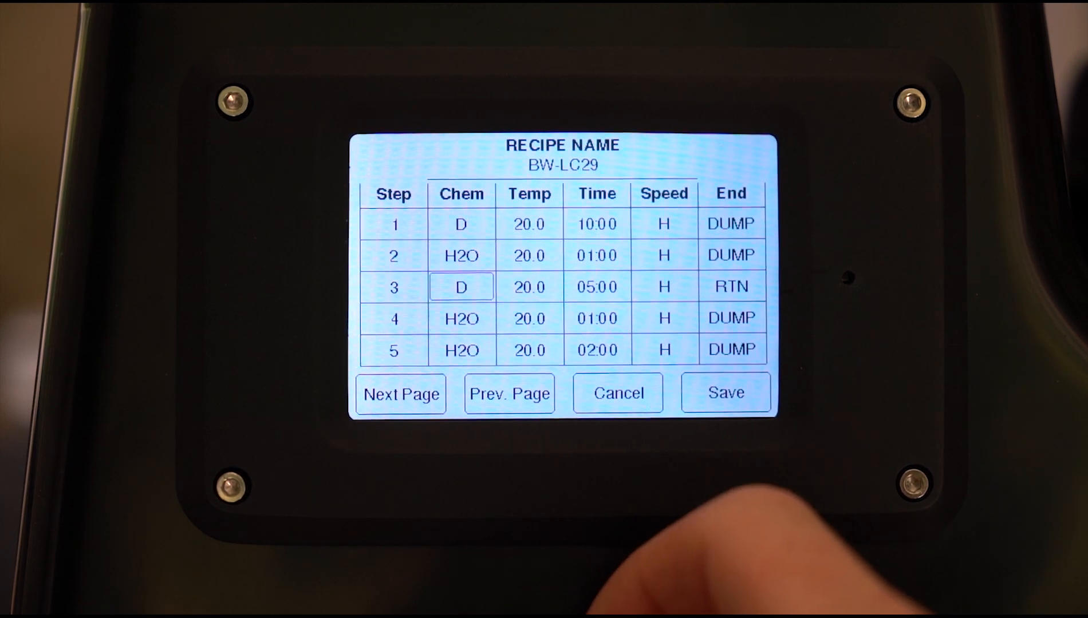
left_click(461, 287)
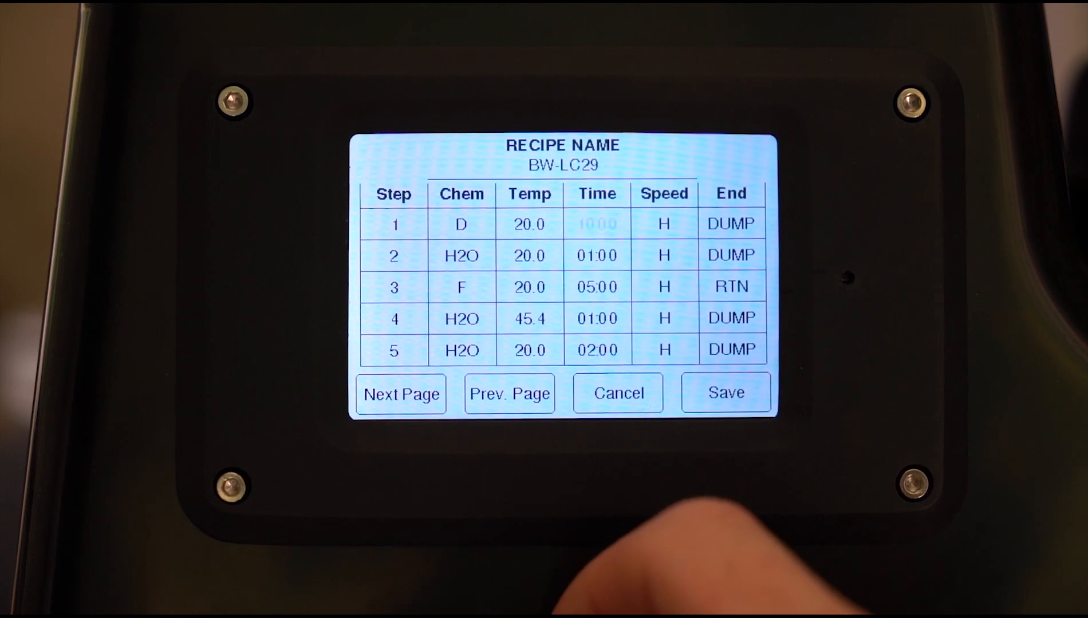
left_click(530, 349)
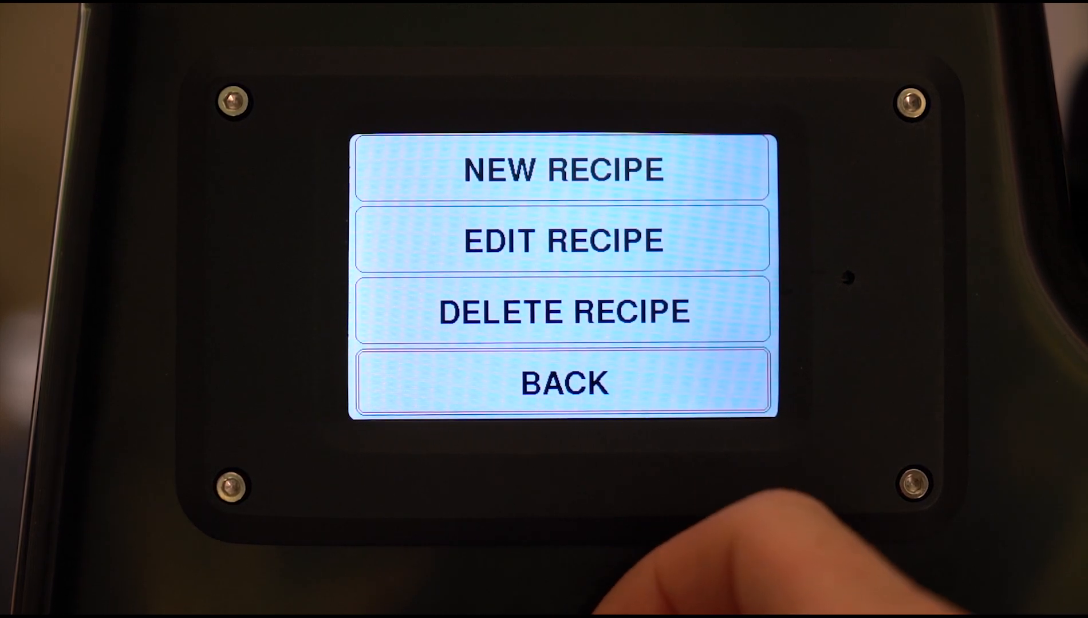
- Return to the main menu, choose DEMO under RUN RECIPE, and start it
left_click(564, 385)
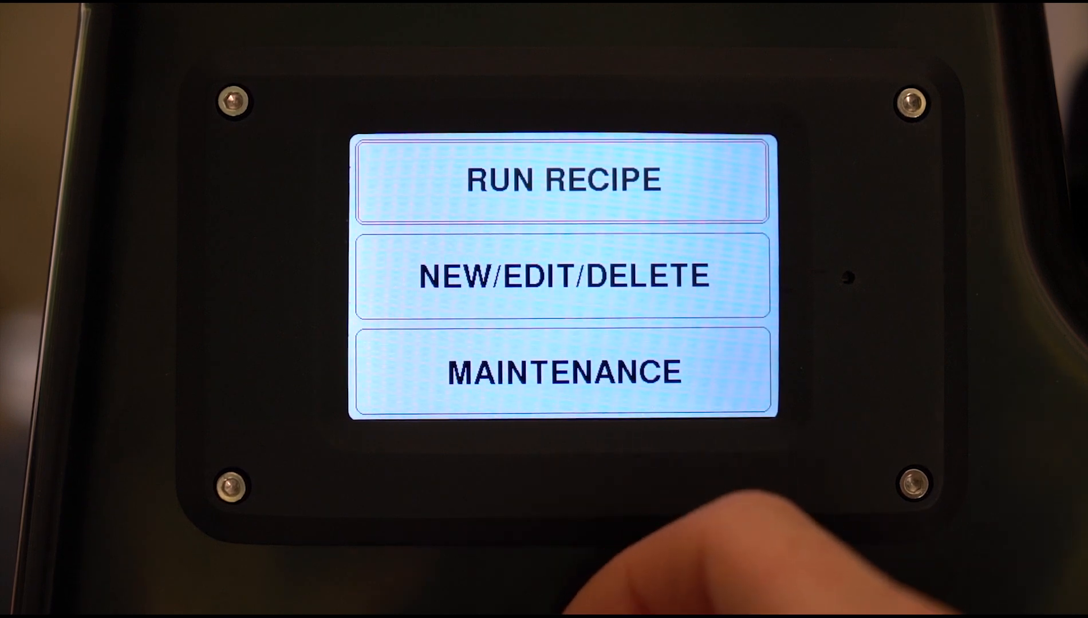
left_click(563, 179)
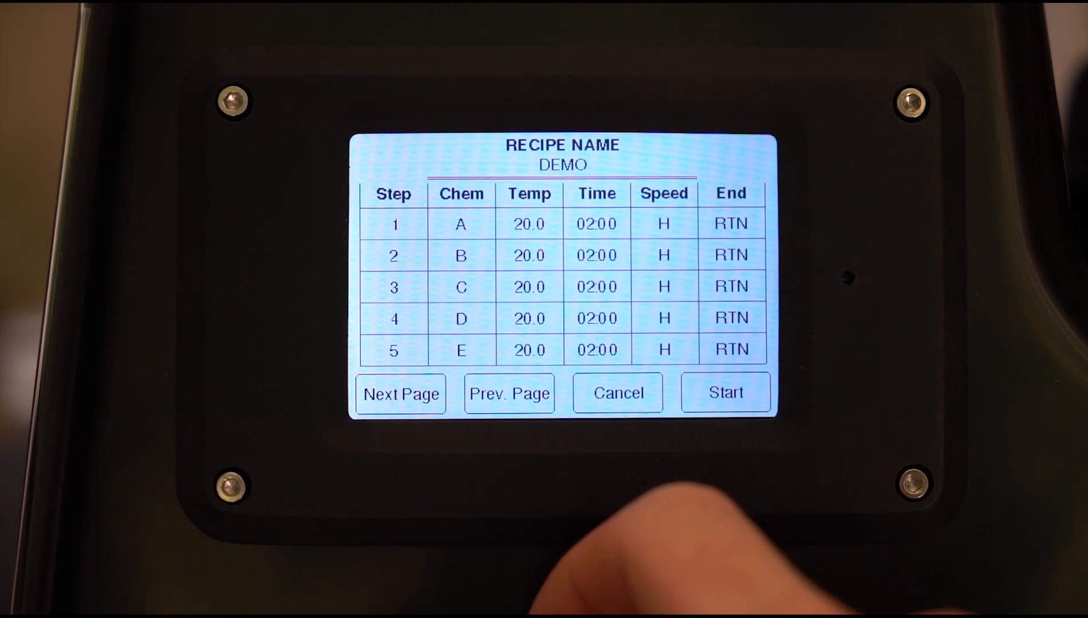
left_click(400, 392)
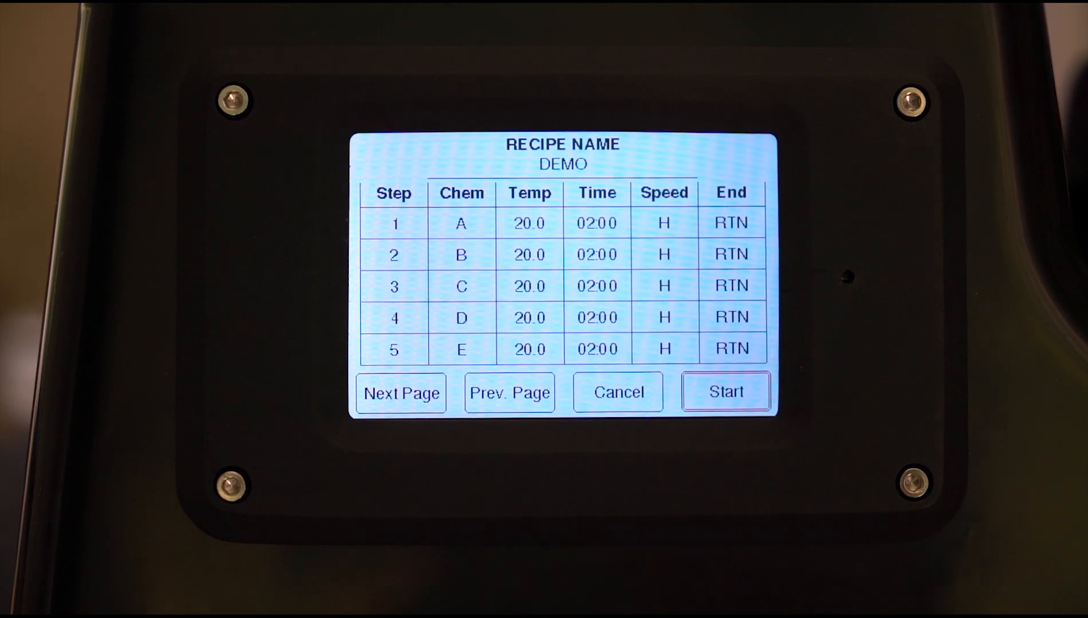
left_click(617, 392)
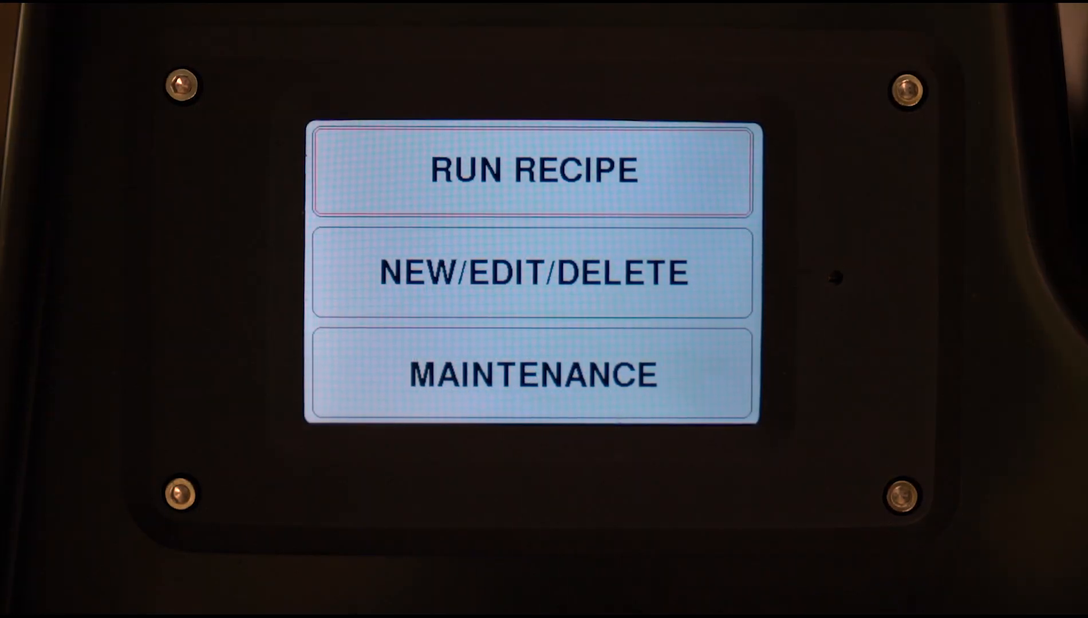